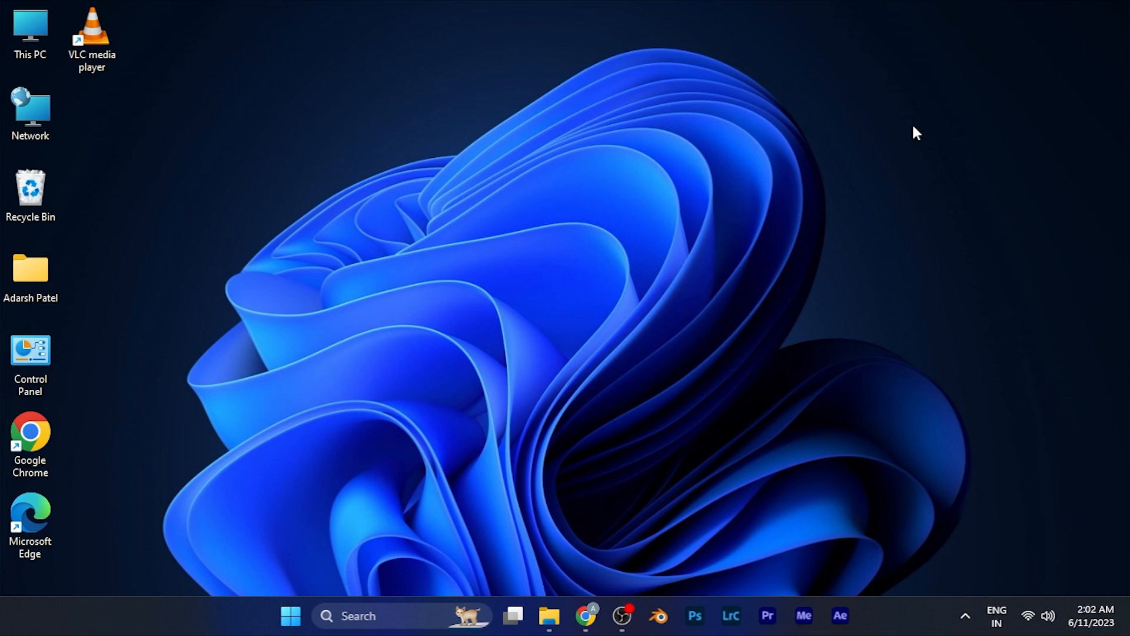
mouse_move(758, 396)
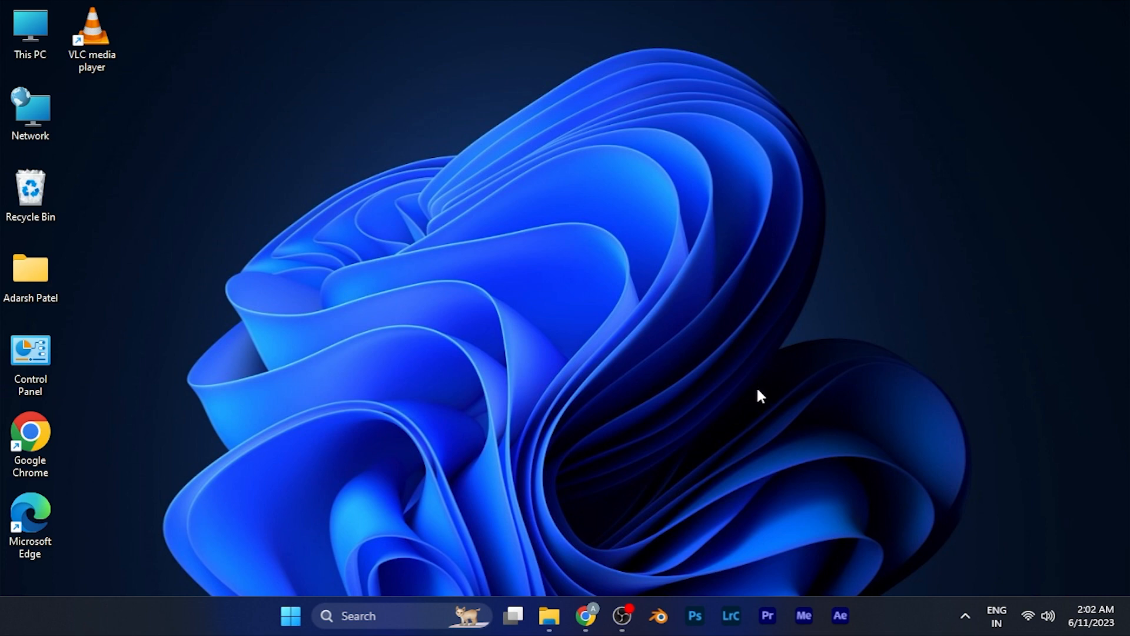
Step: From the Twitter home feed, go to Explore and search for 'hello'
left_click(585, 621)
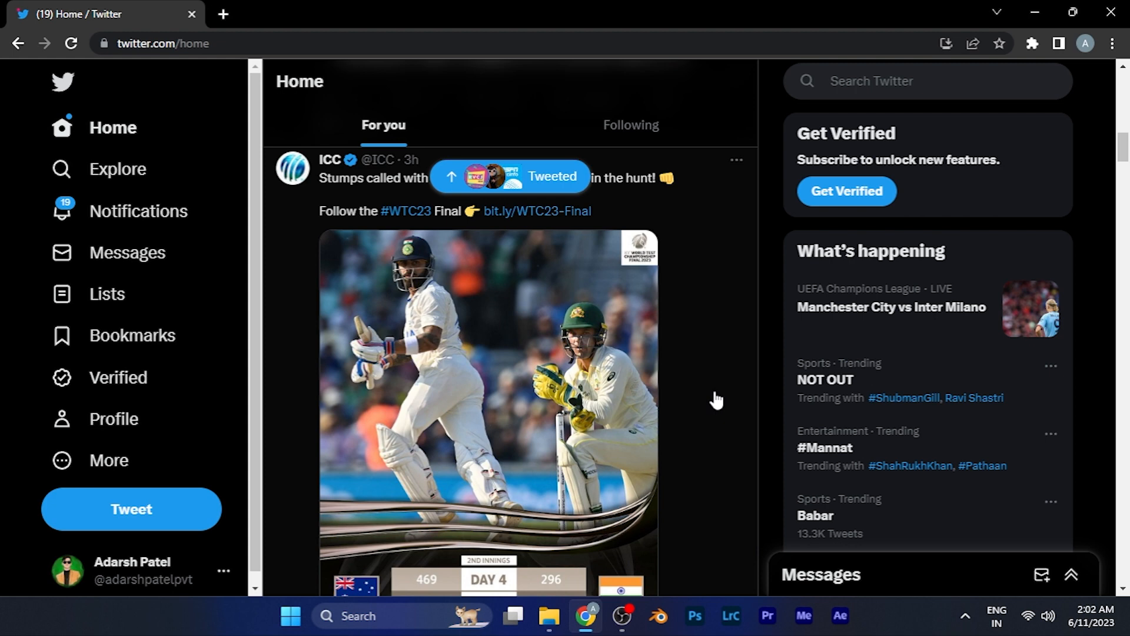
mouse_move(644, 375)
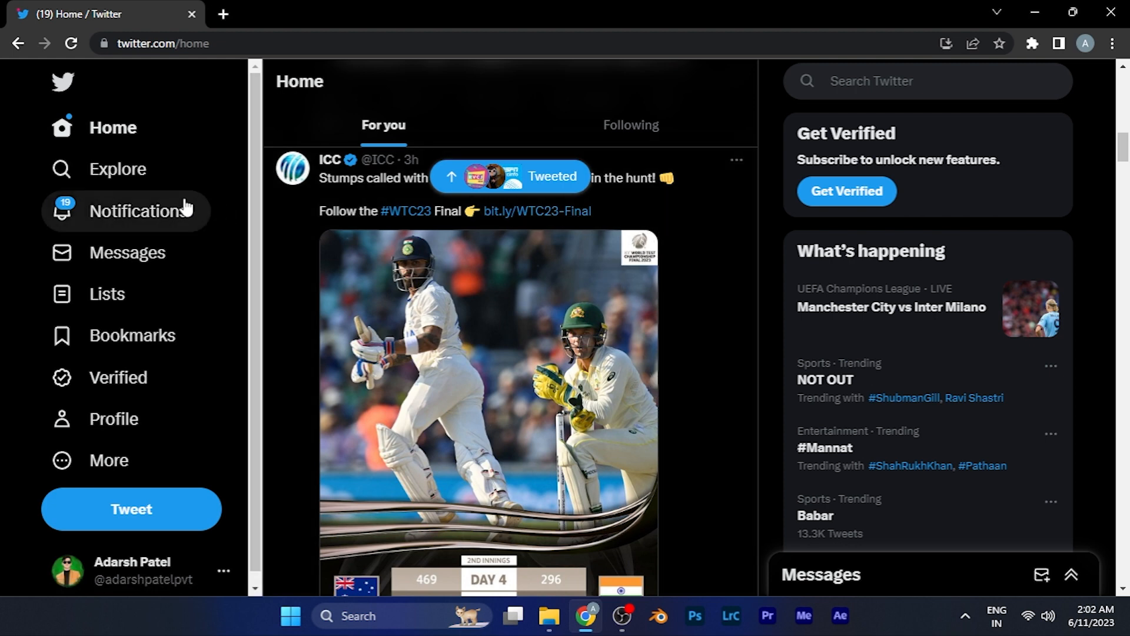
left_click(116, 169)
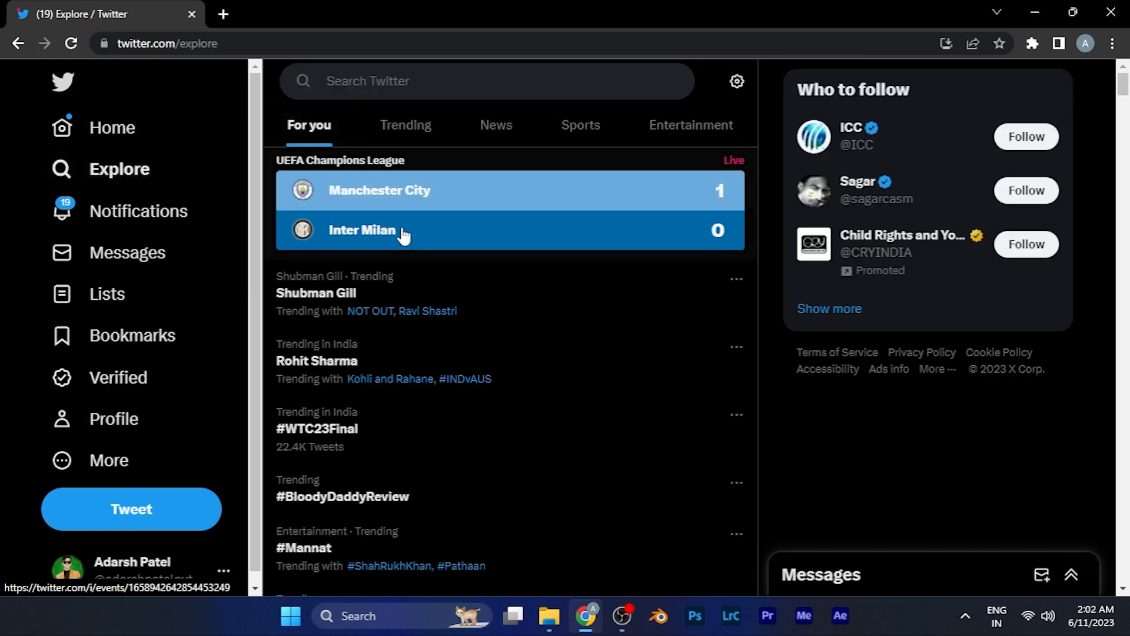
mouse_move(519, 179)
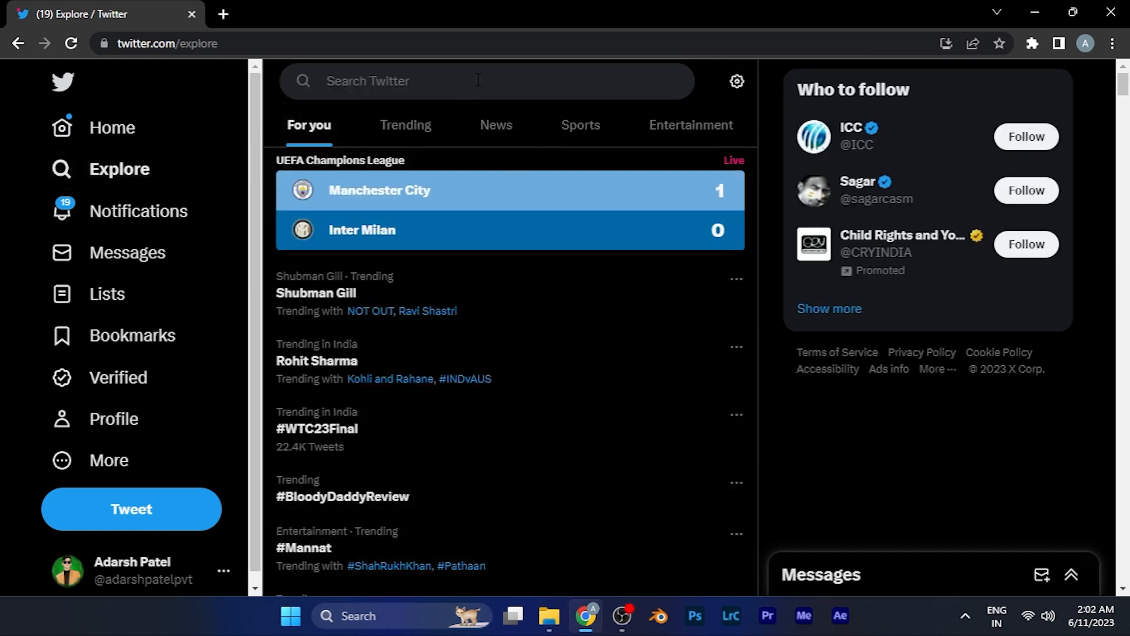
type("hello")
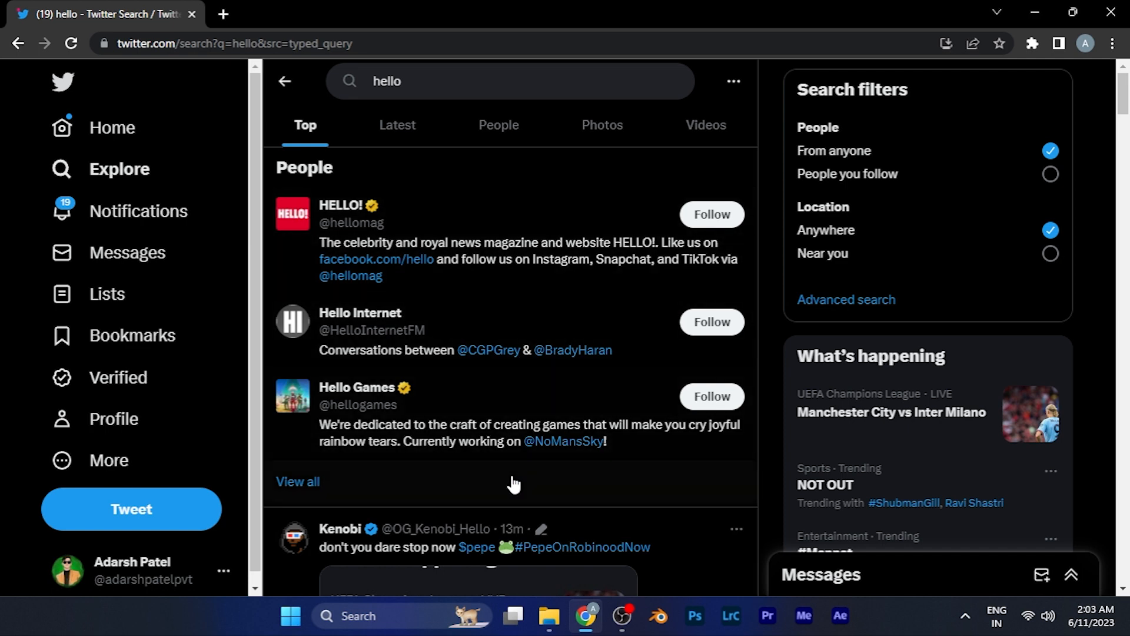
mouse_move(479, 472)
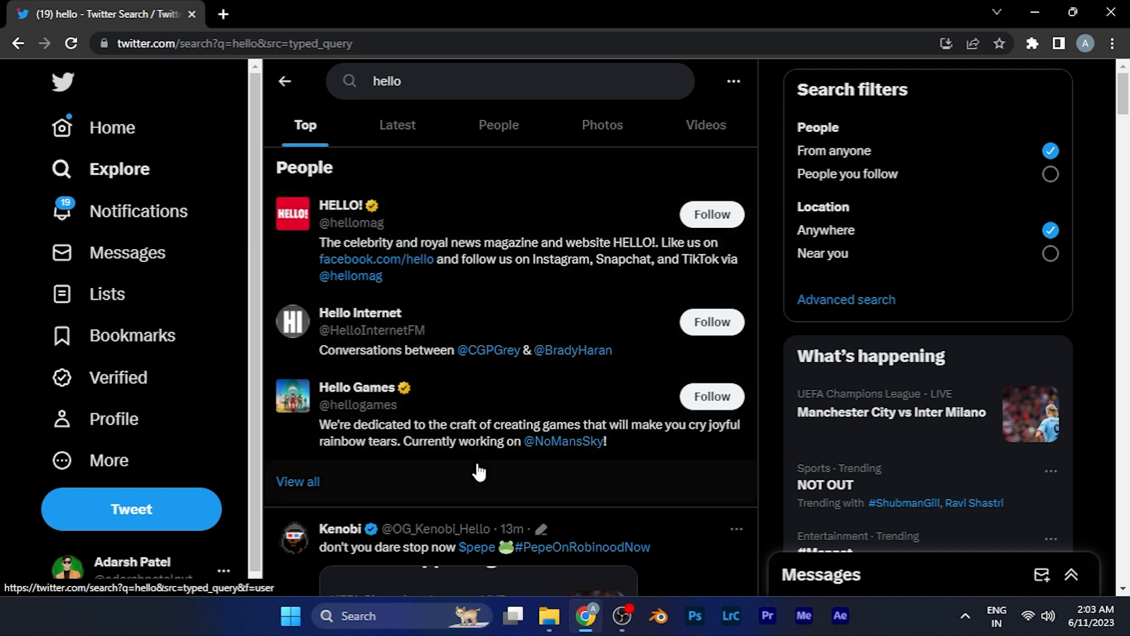
mouse_move(665, 201)
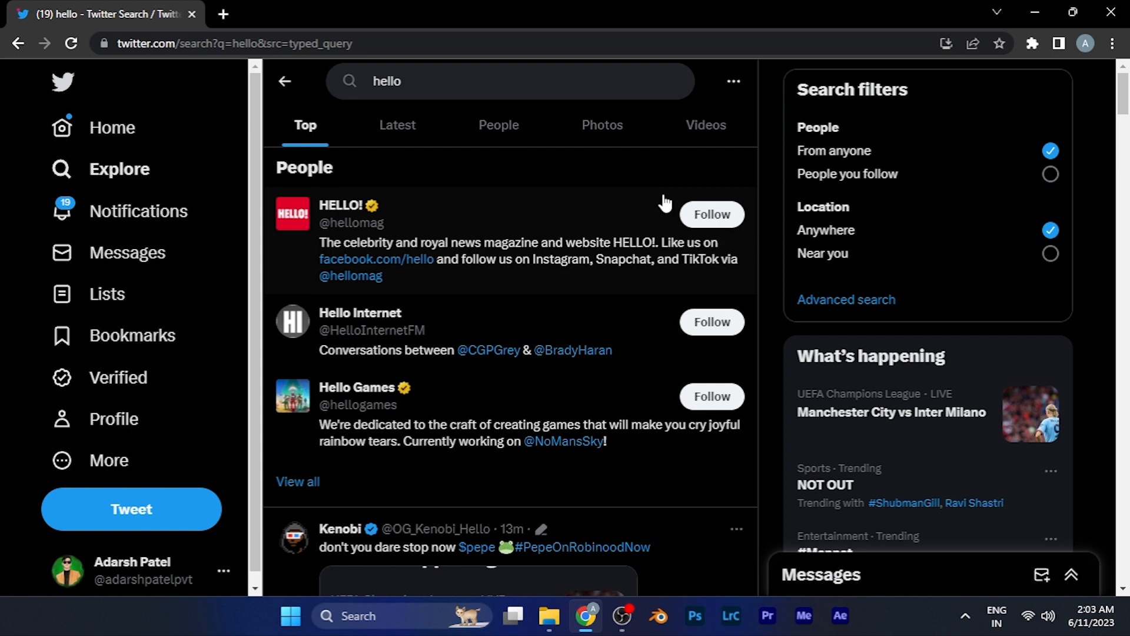
mouse_move(712, 106)
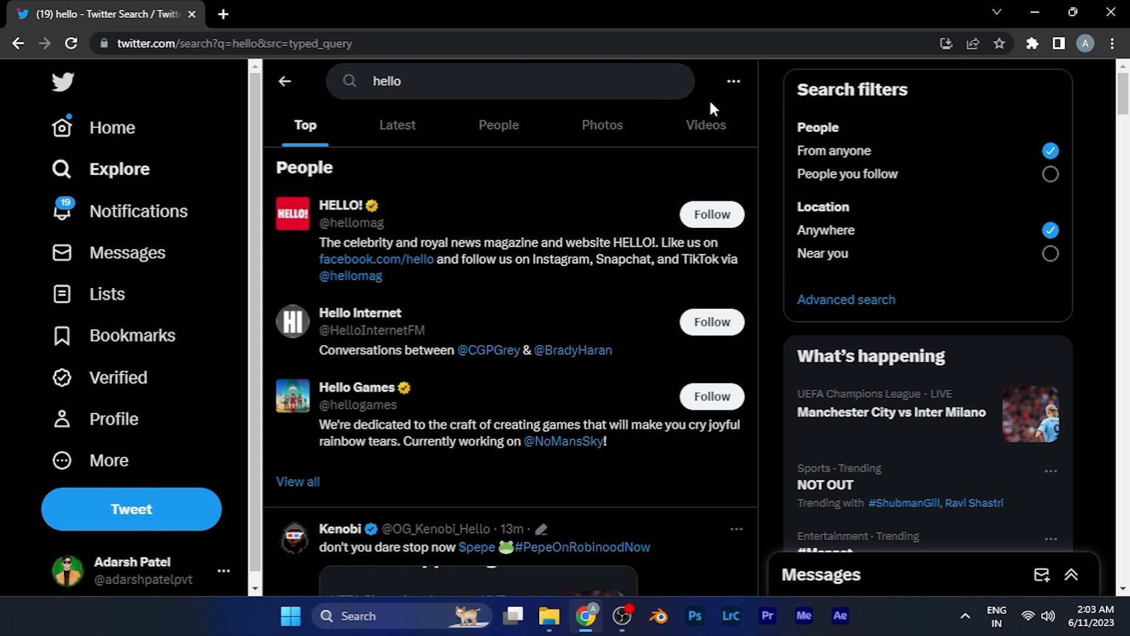
mouse_move(732, 80)
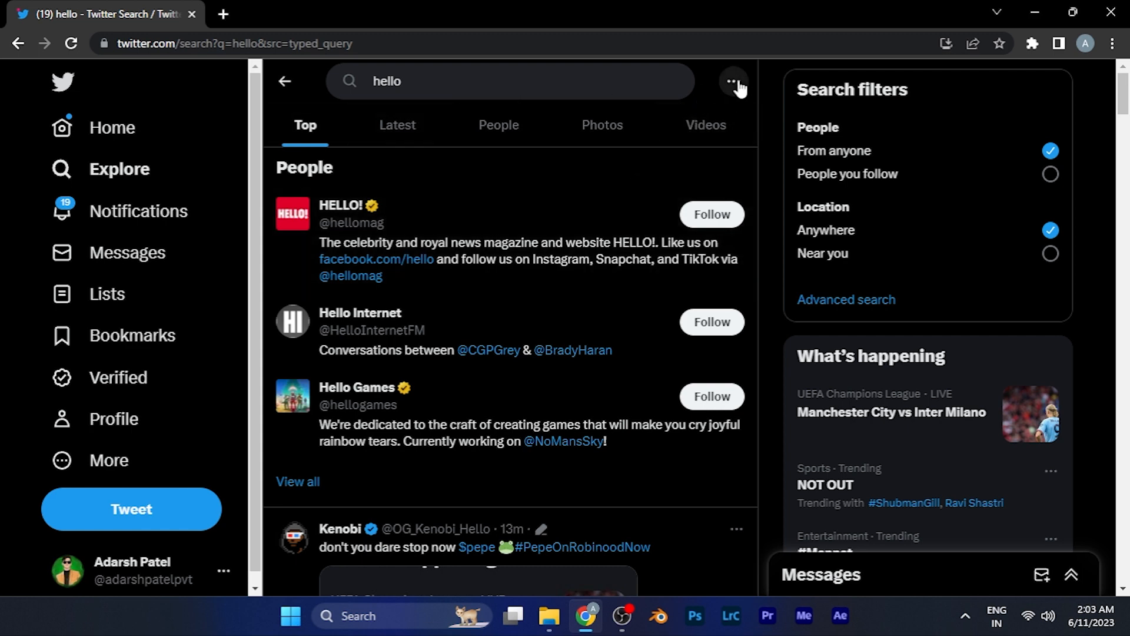
mouse_move(735, 90)
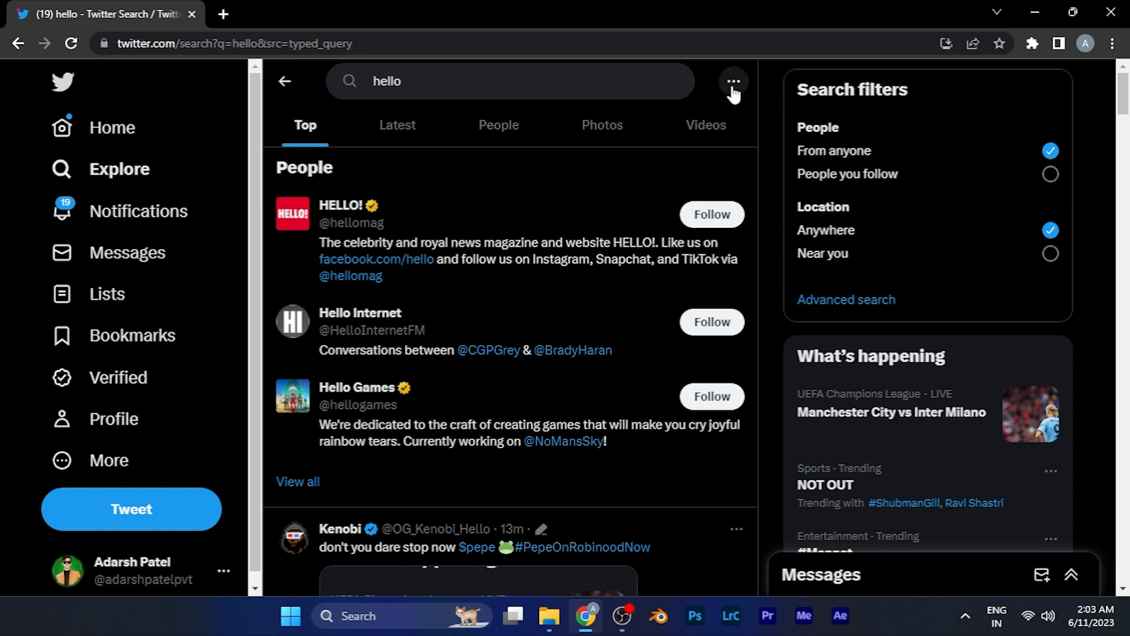
Step: Open the More options menu beside the 'hello' search box
left_click(731, 80)
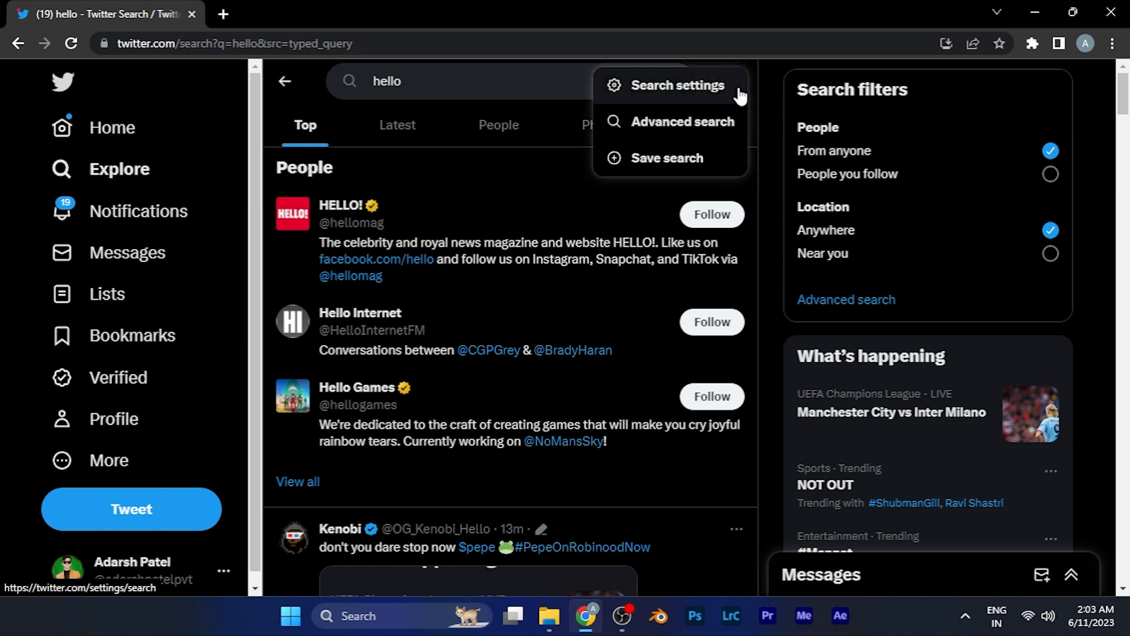
mouse_move(706, 98)
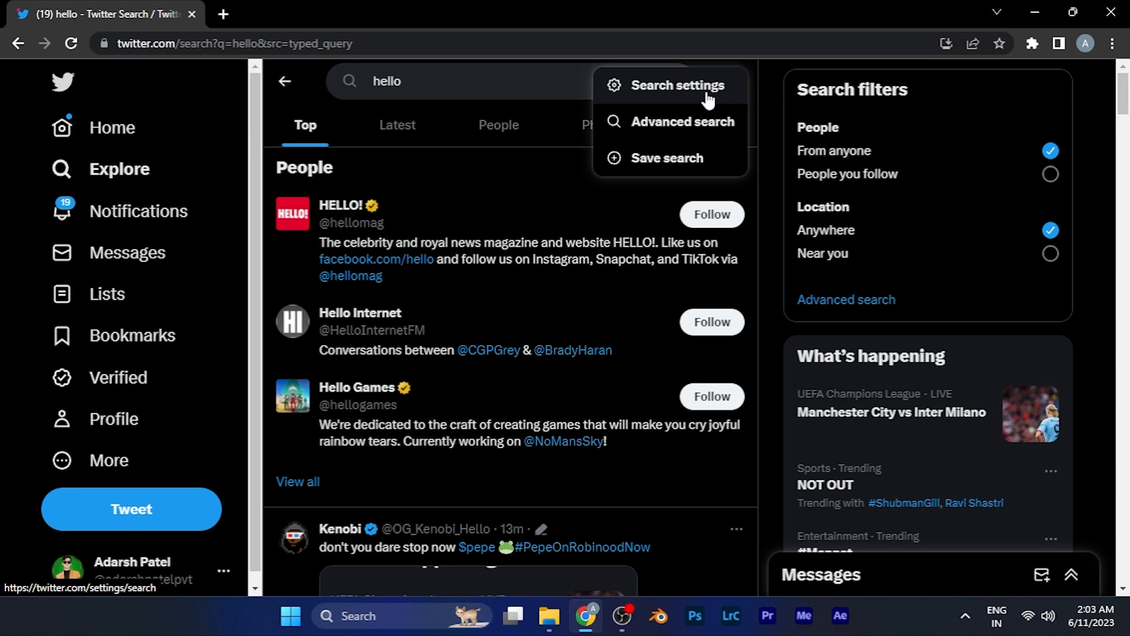
mouse_move(678, 121)
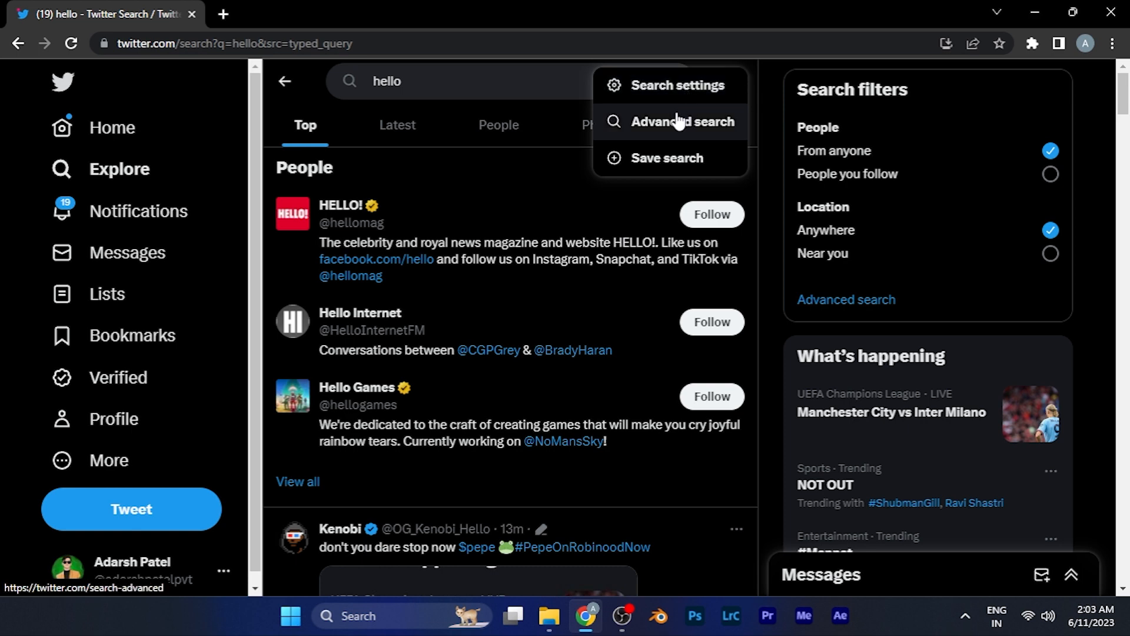
Step: Open Advanced search and scroll past Words and Language to the Accounts section
left_click(682, 121)
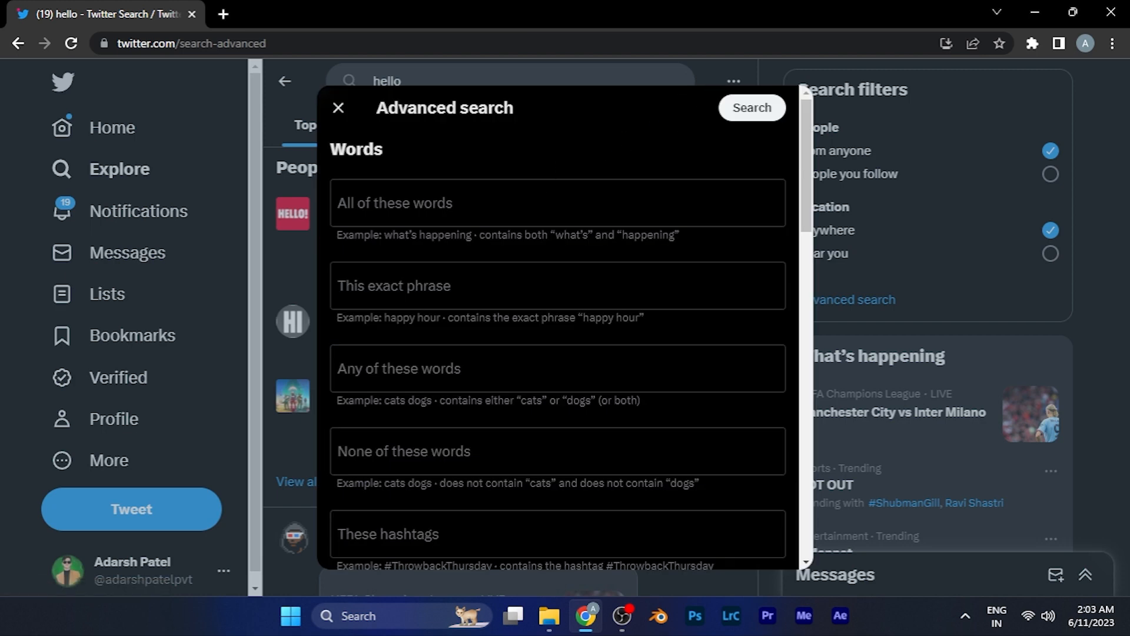
scroll("down", 3)
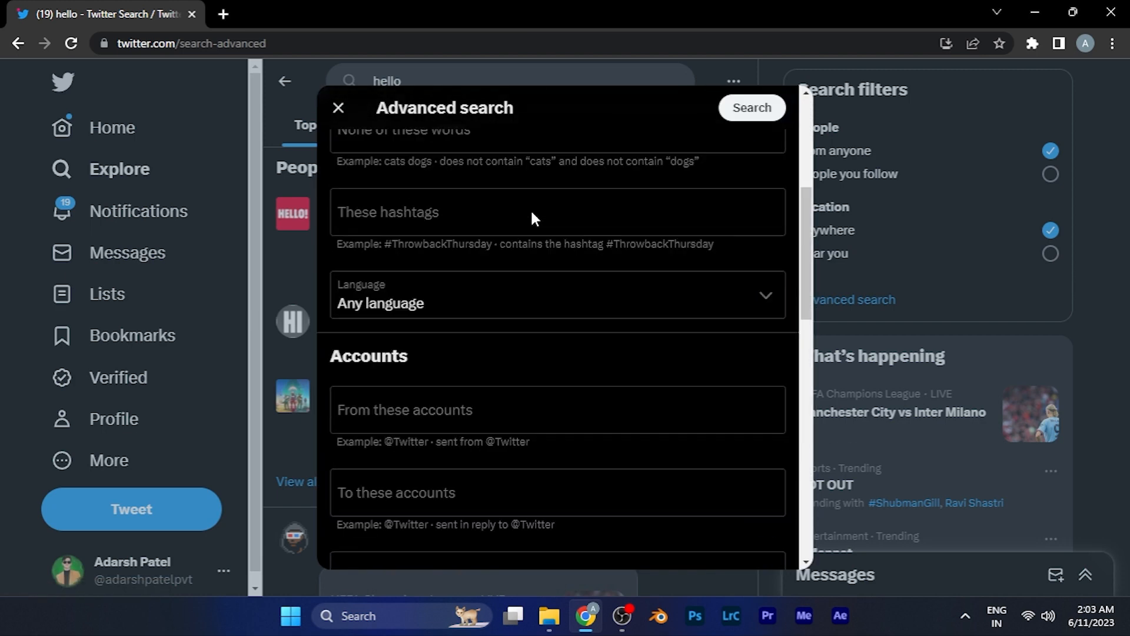
scroll("up", 3)
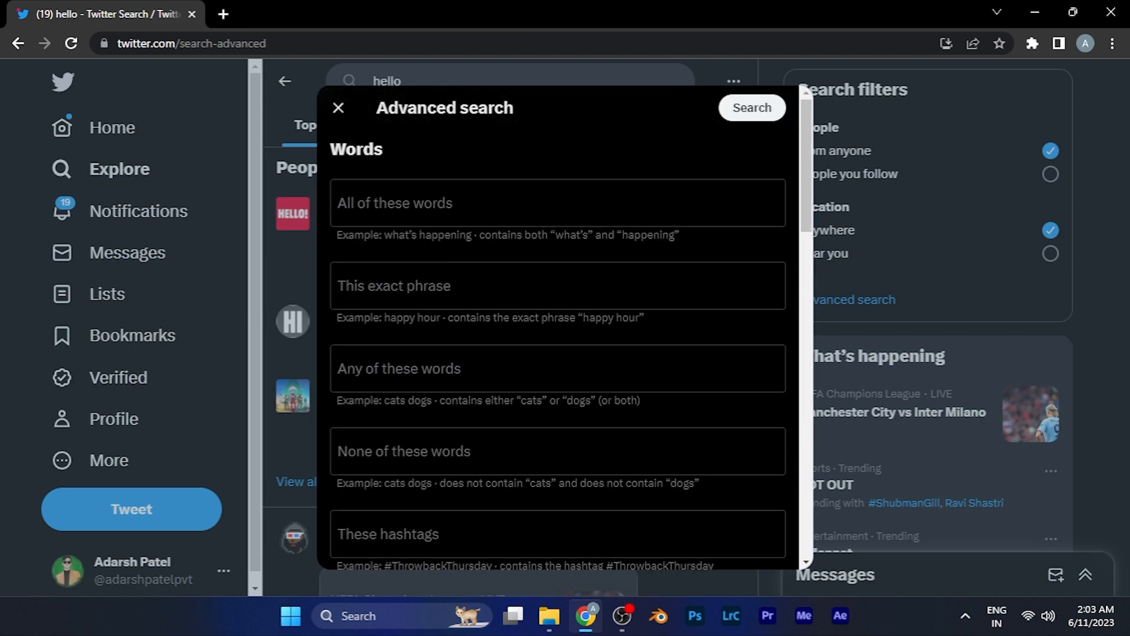
mouse_move(530, 200)
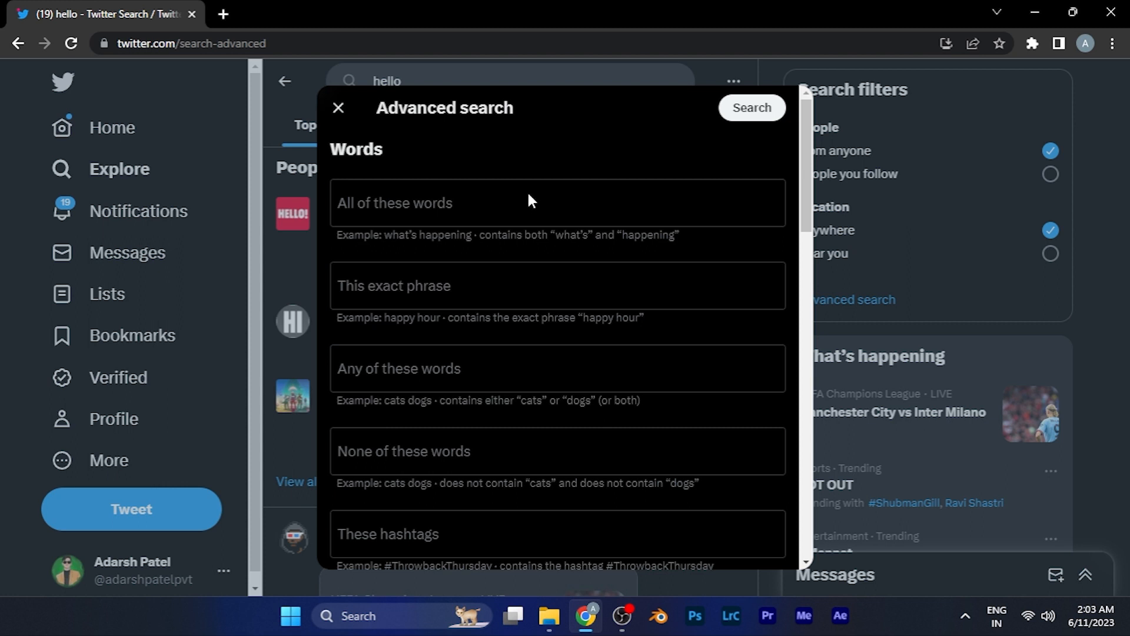
mouse_move(543, 187)
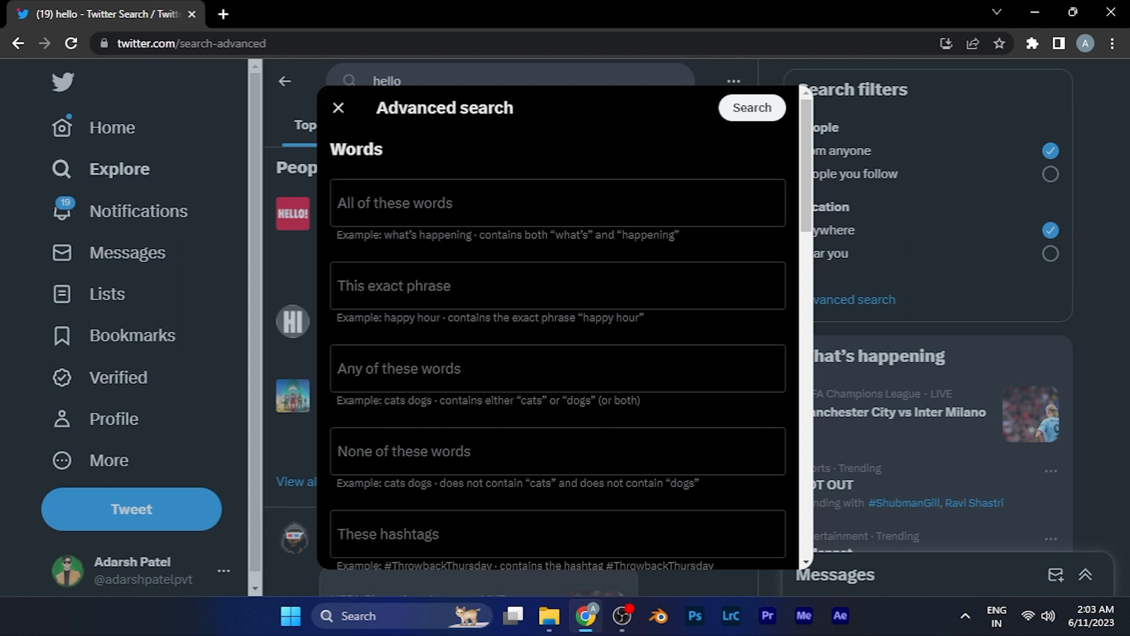
mouse_move(485, 229)
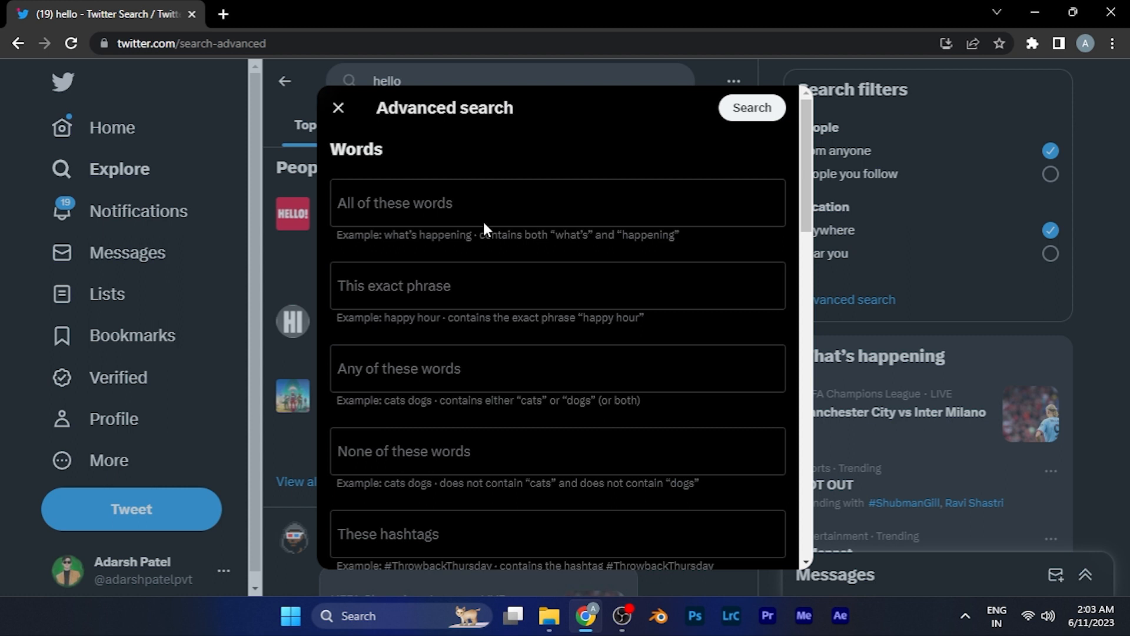
scroll("down", 3)
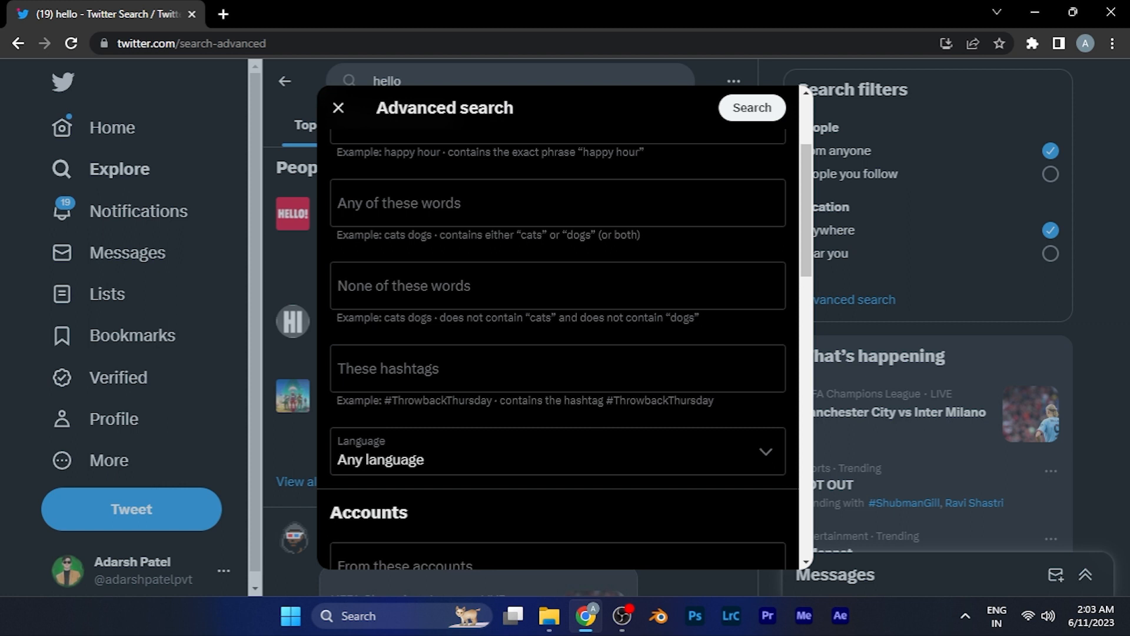
scroll("down", 3)
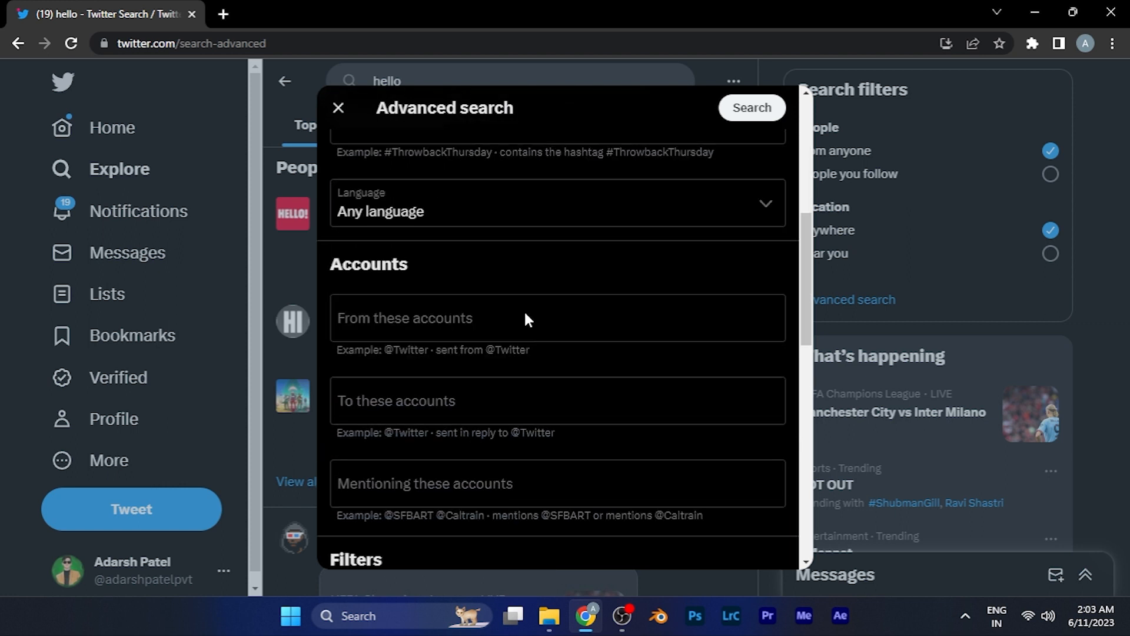
mouse_move(475, 304)
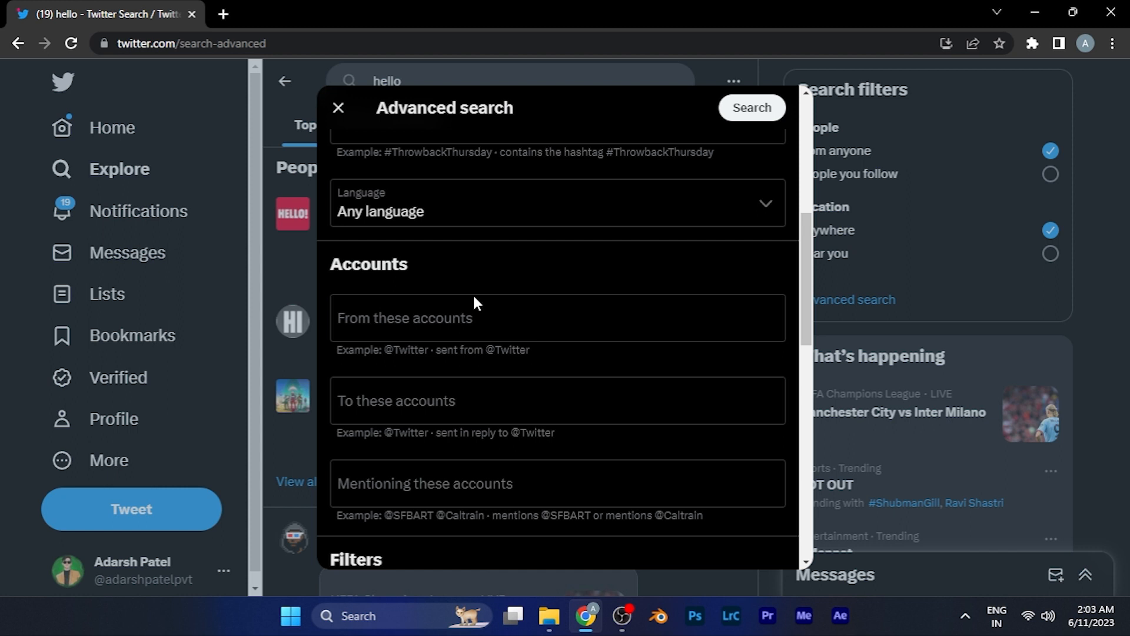
mouse_move(462, 346)
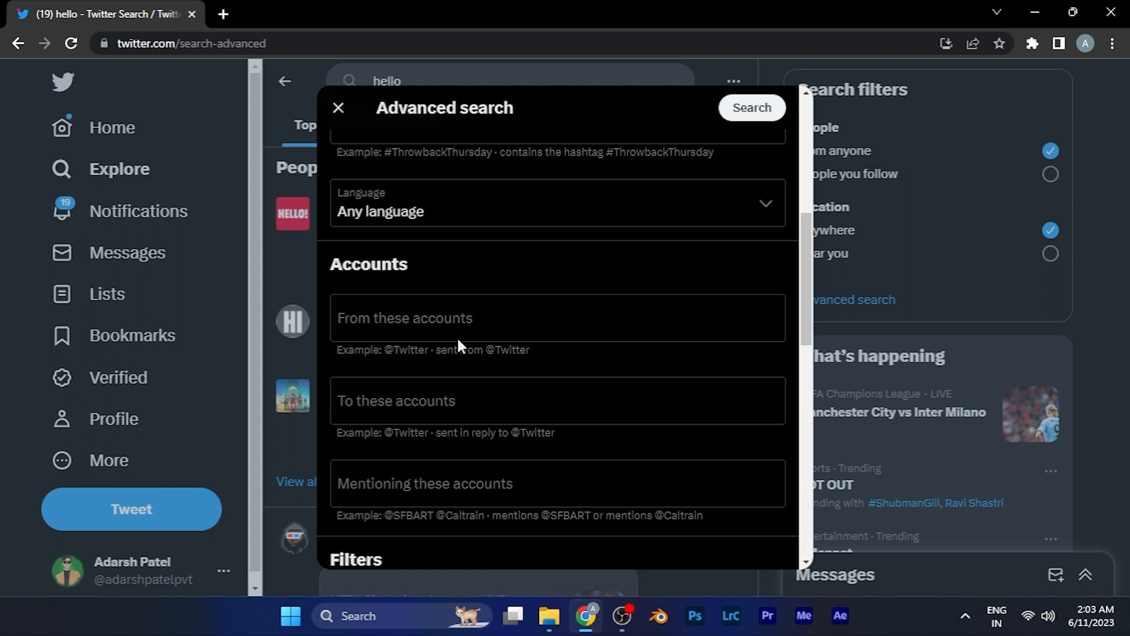
Step: Scroll the Advanced search form through Filters, Engagement and Dates to the bottom
scroll("down", 3)
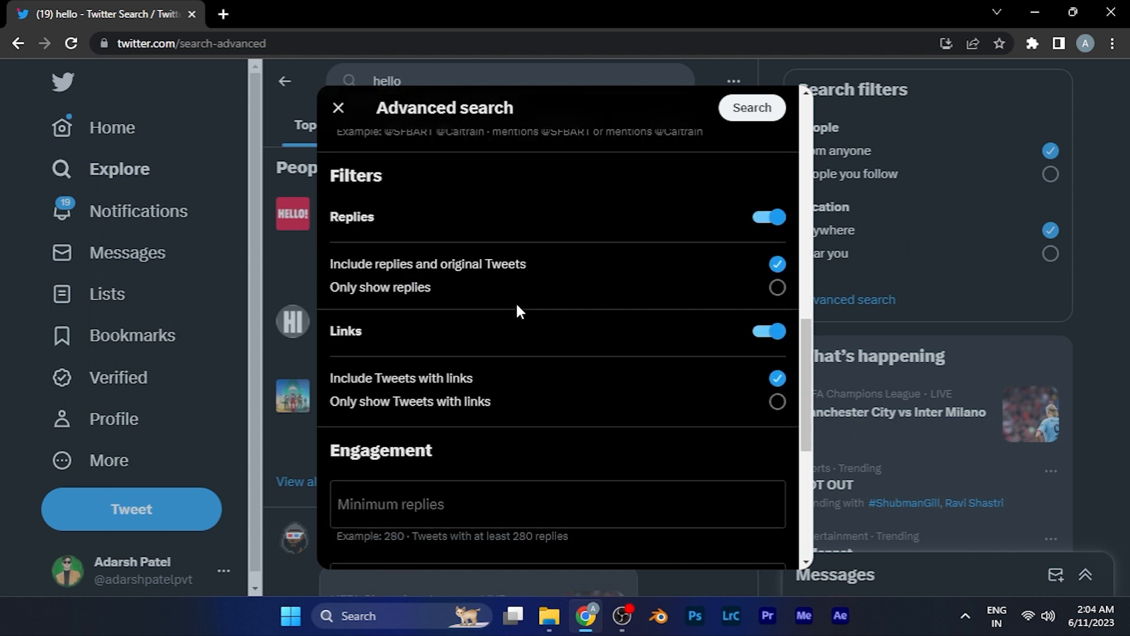
scroll("up", 3)
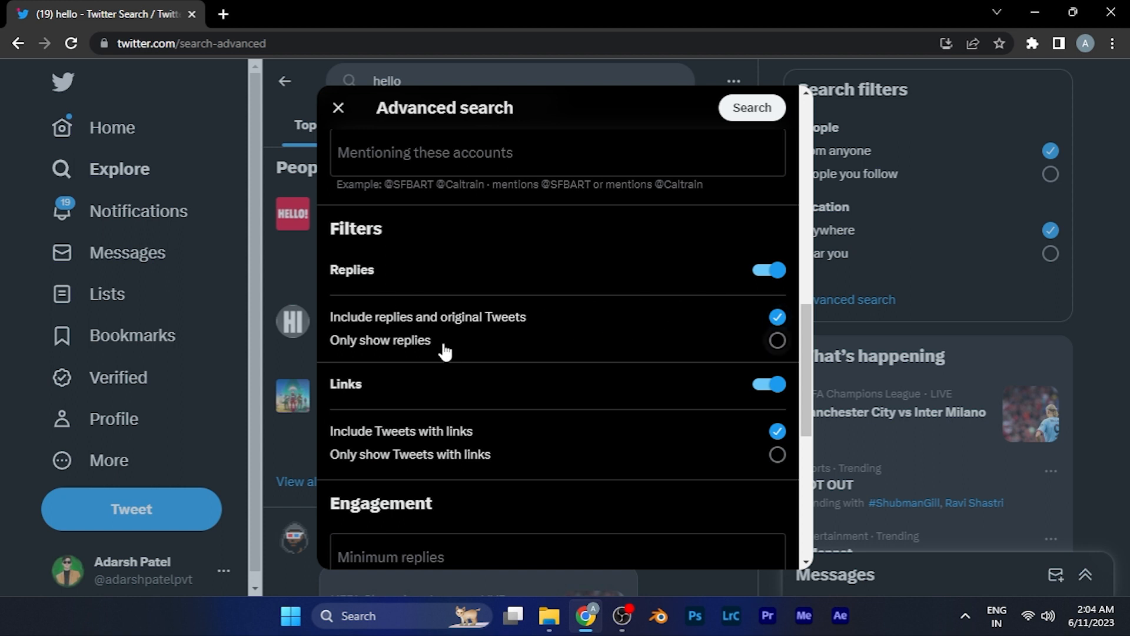
scroll("down", 3)
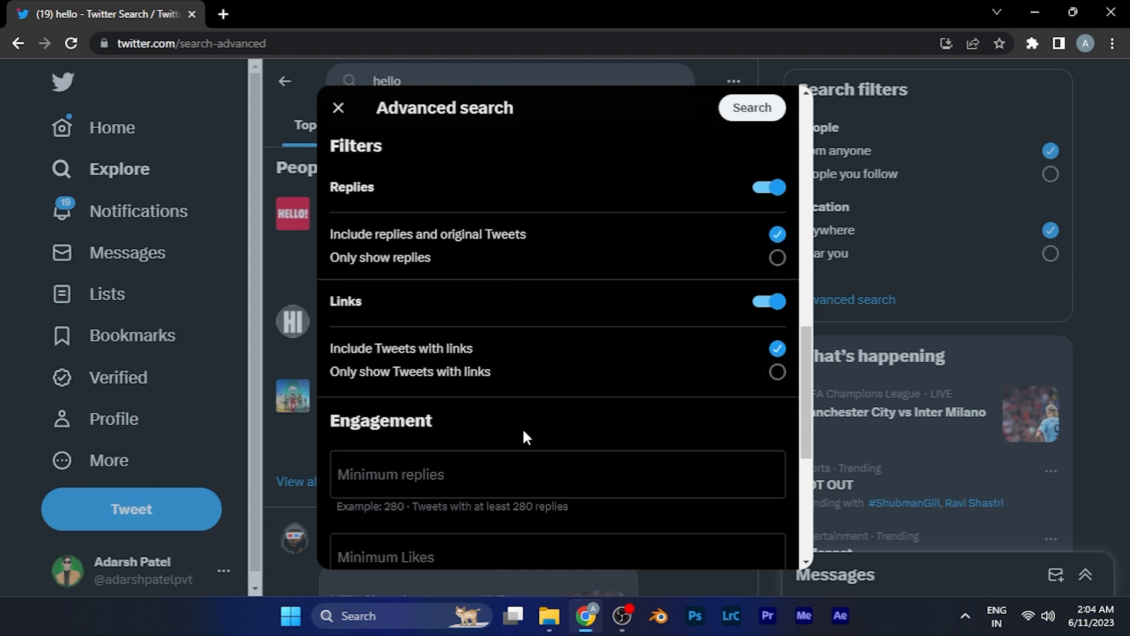
scroll("down", 3)
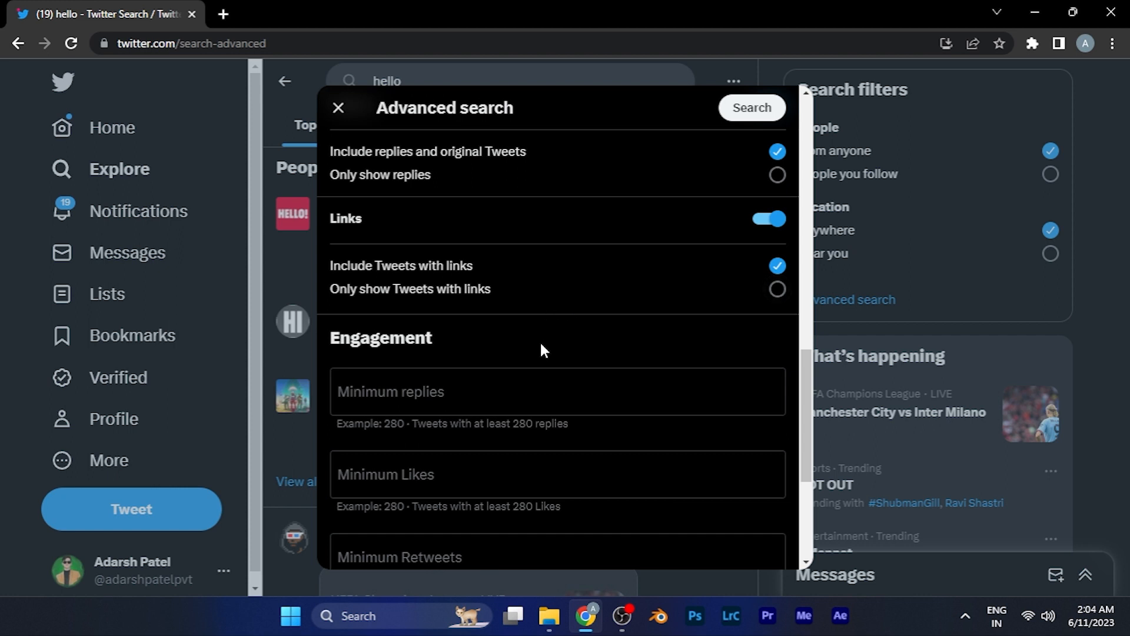
scroll("down", 3)
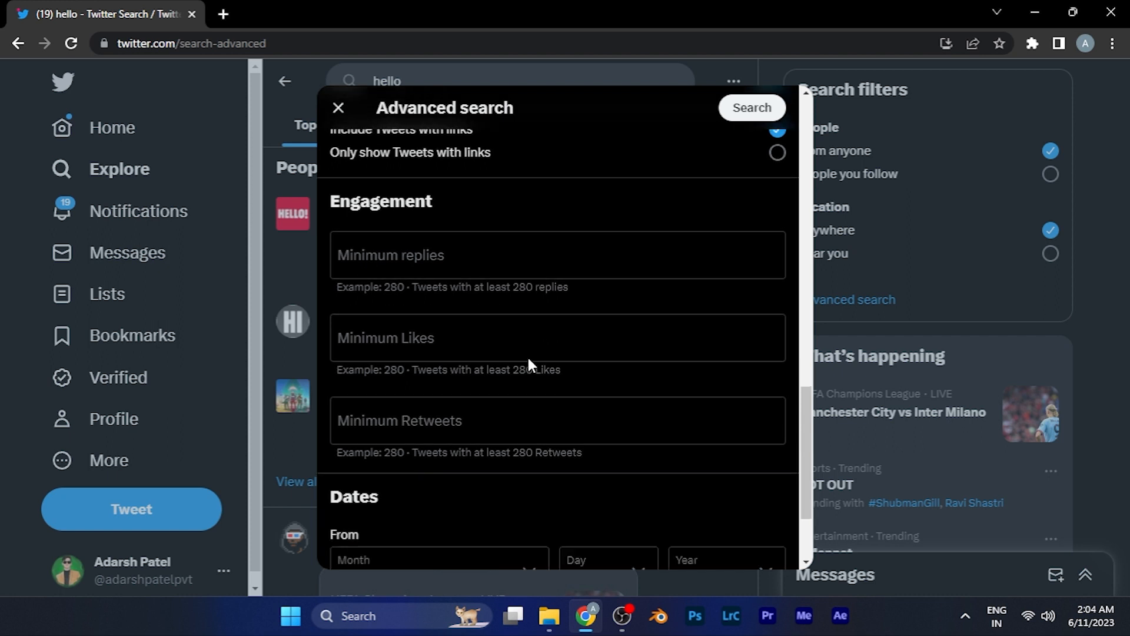
scroll("down", 3)
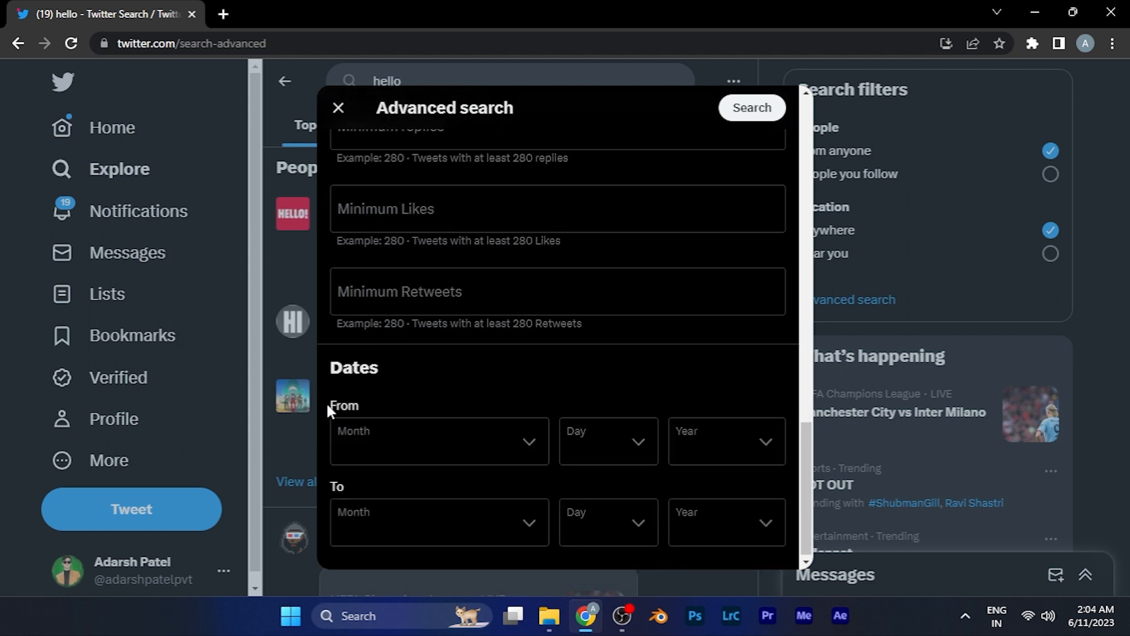
mouse_move(388, 359)
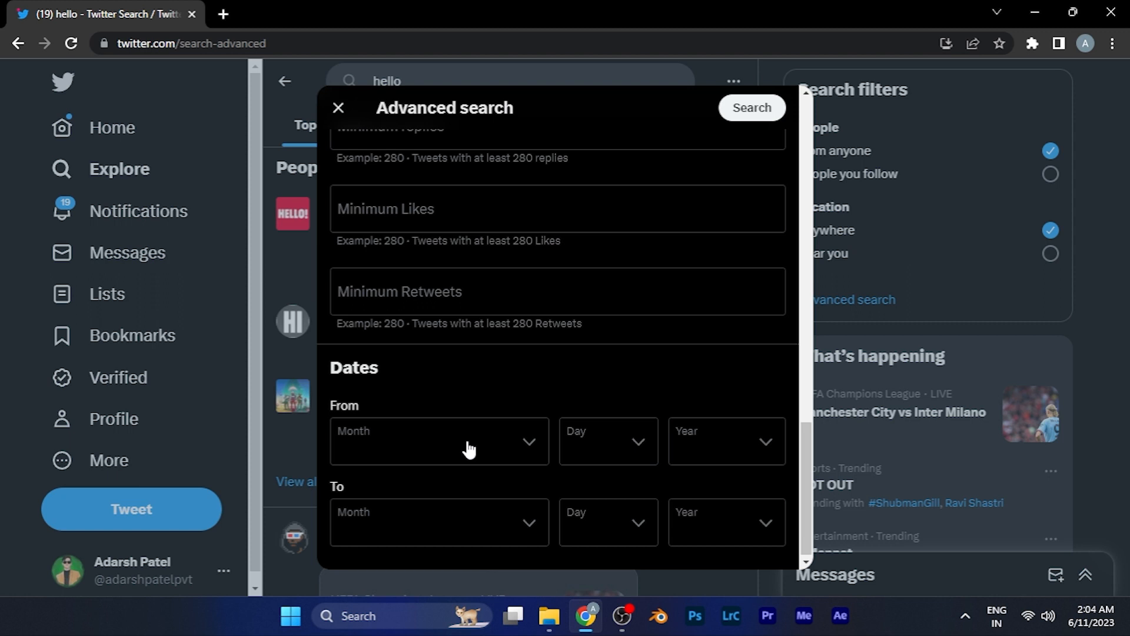
mouse_move(531, 444)
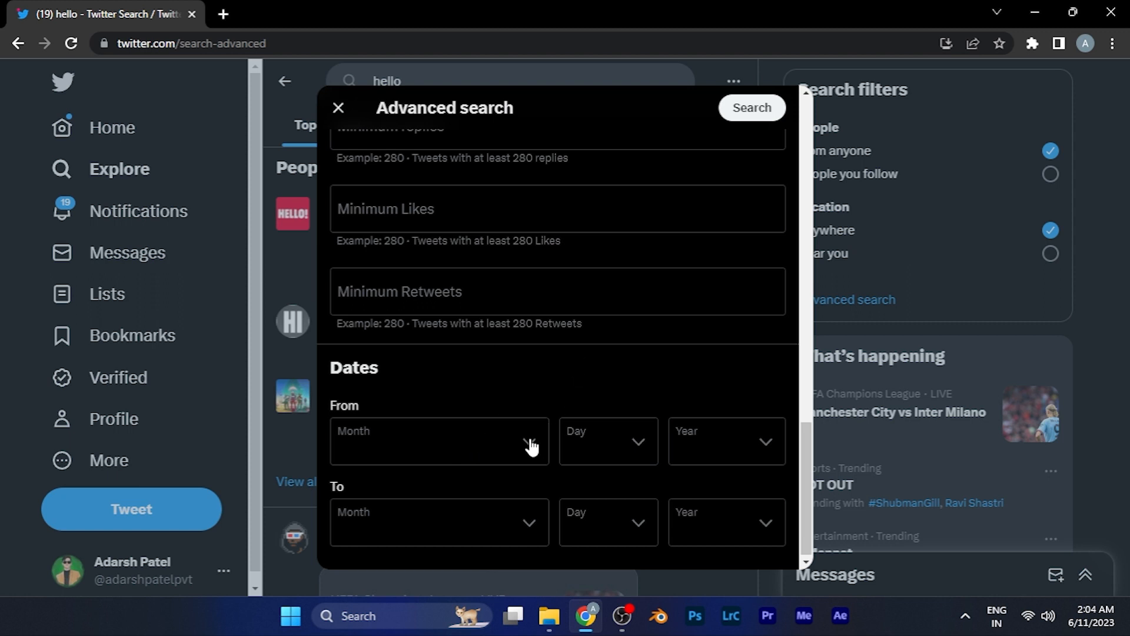
mouse_move(638, 241)
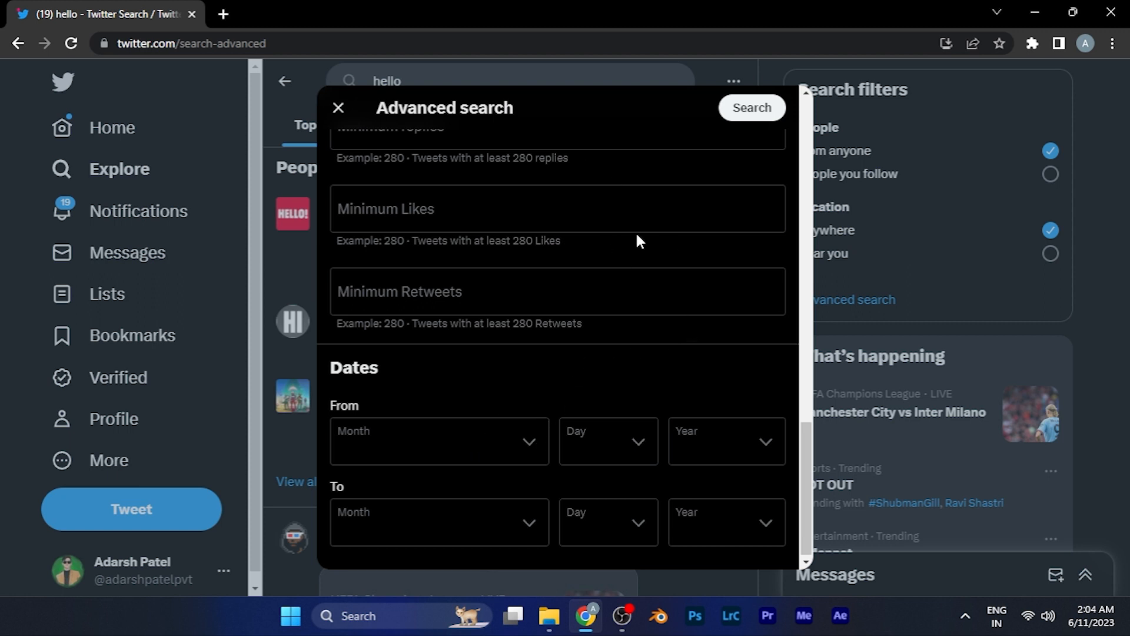
mouse_move(749, 112)
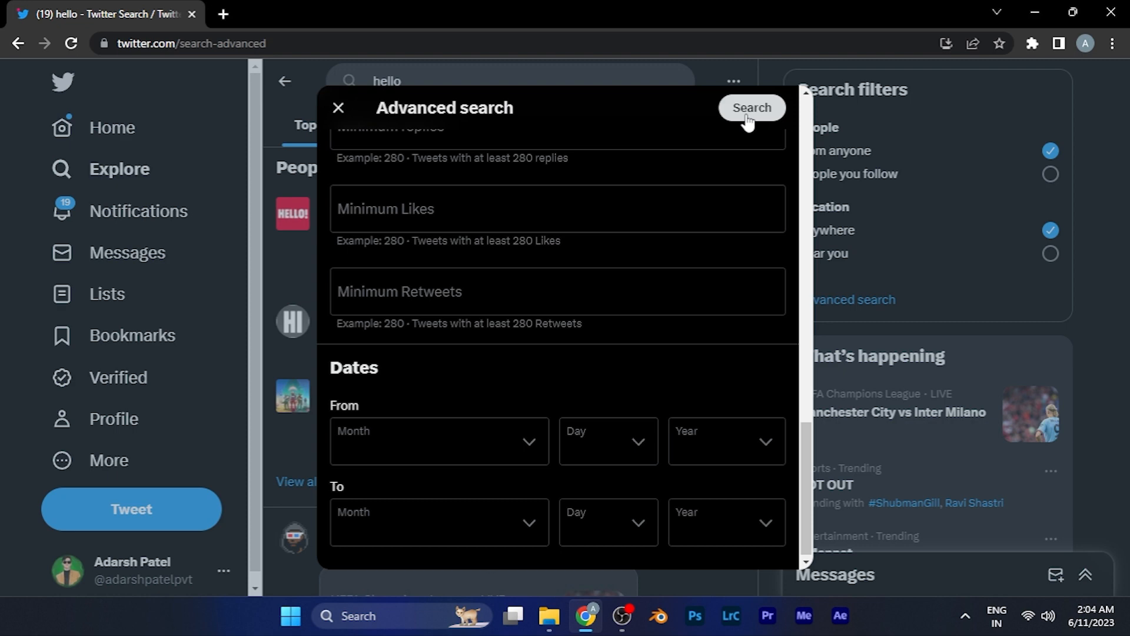
mouse_move(535, 353)
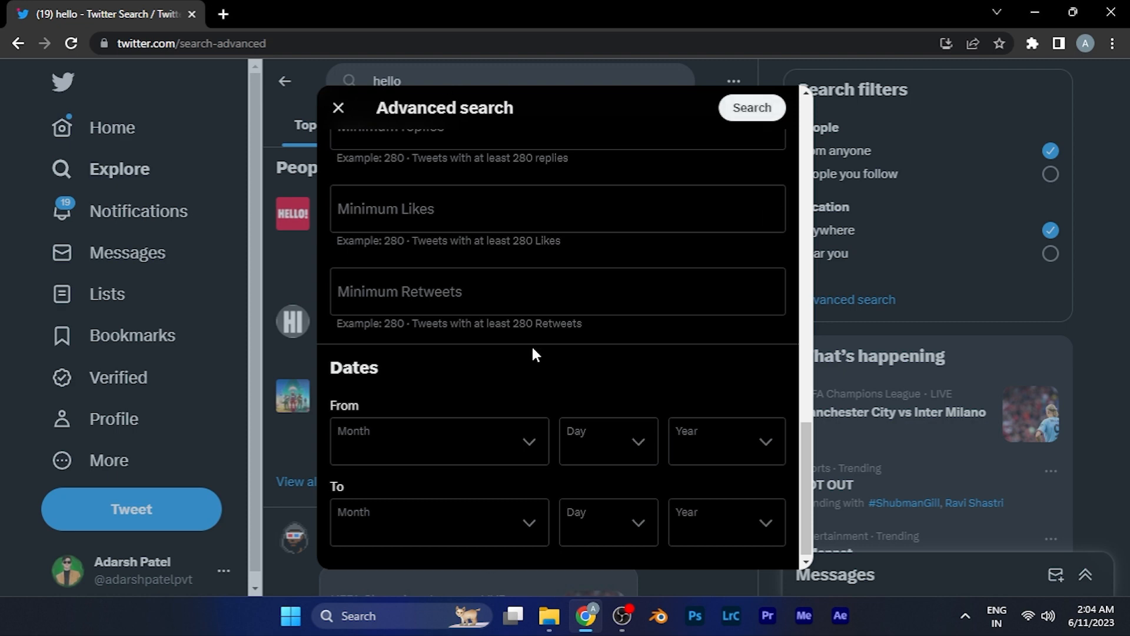
left_click(339, 107)
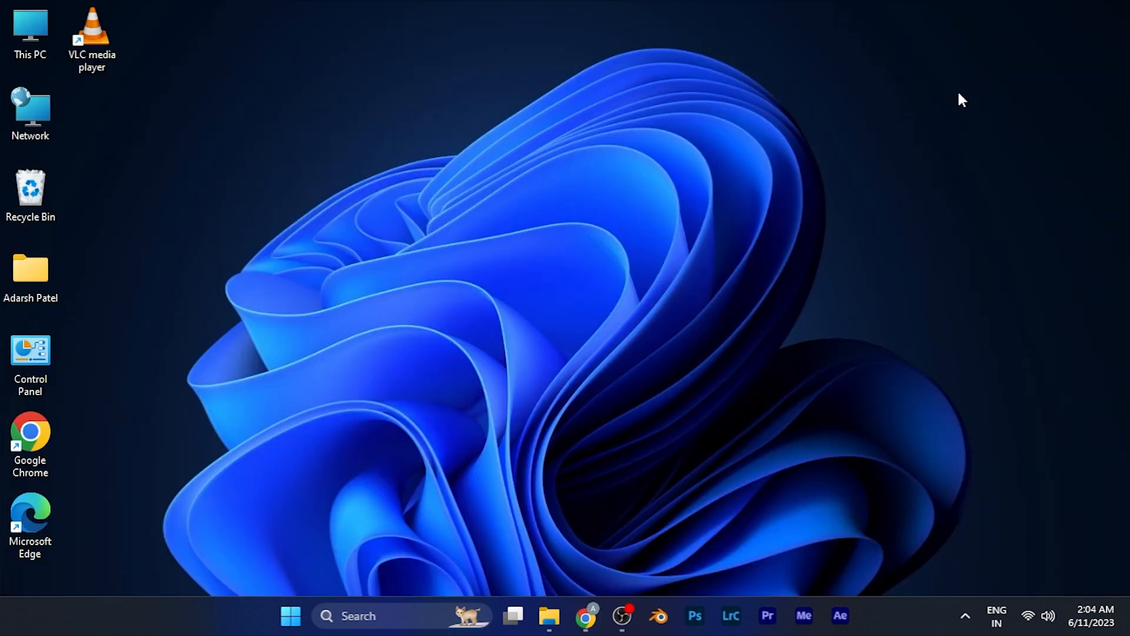
mouse_move(712, 300)
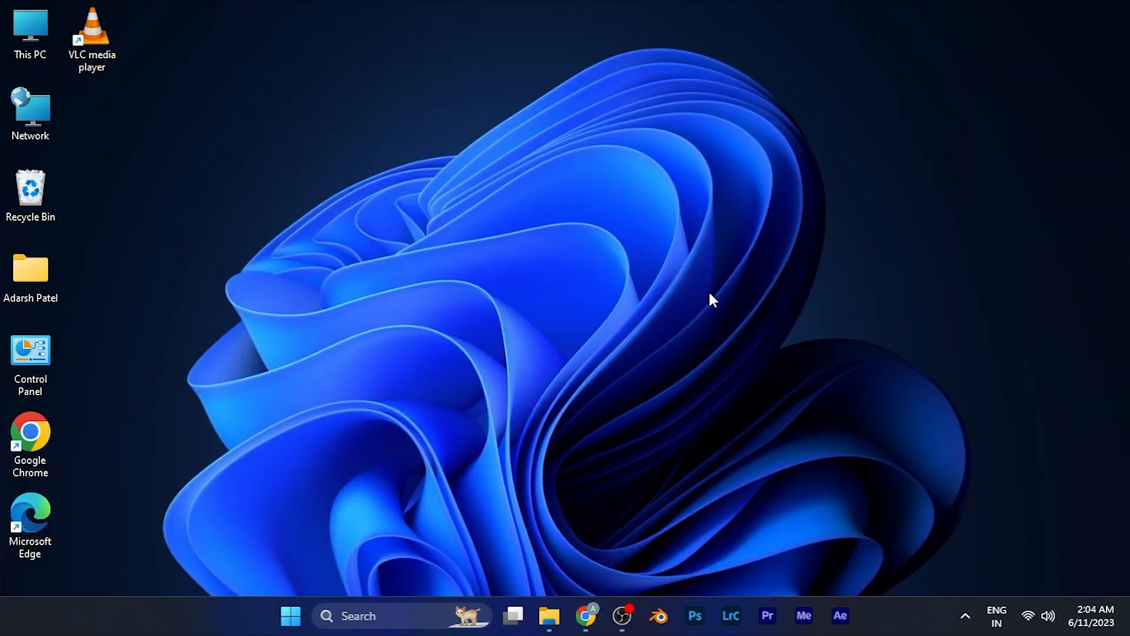